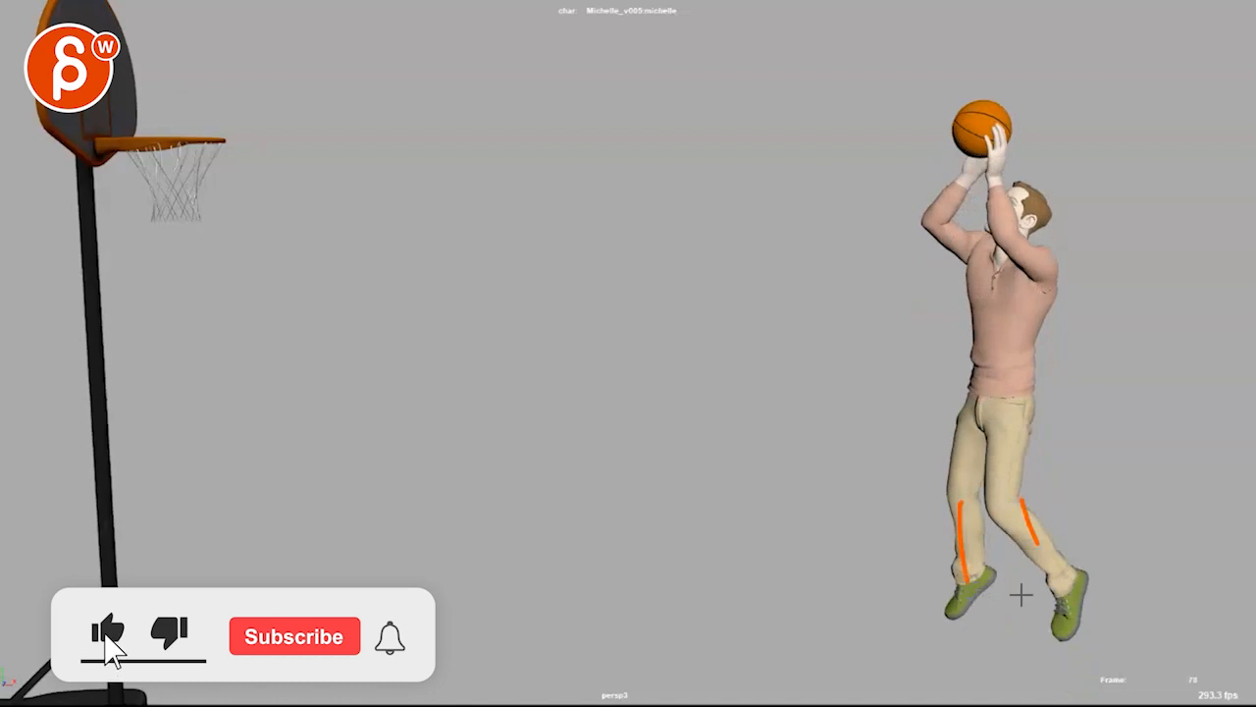
Jump to the frame after the ball drops, then sketch orange Blue Pencil strokes on the character
click(294, 636)
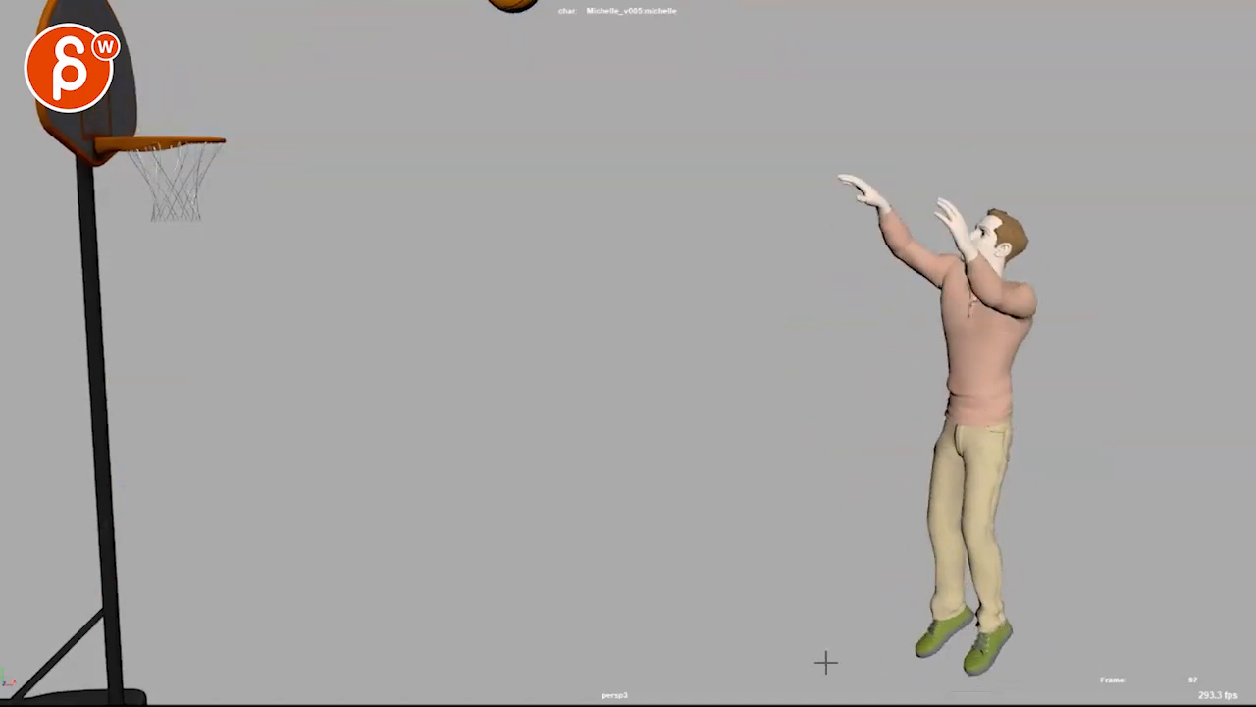
mouse_move(862, 687)
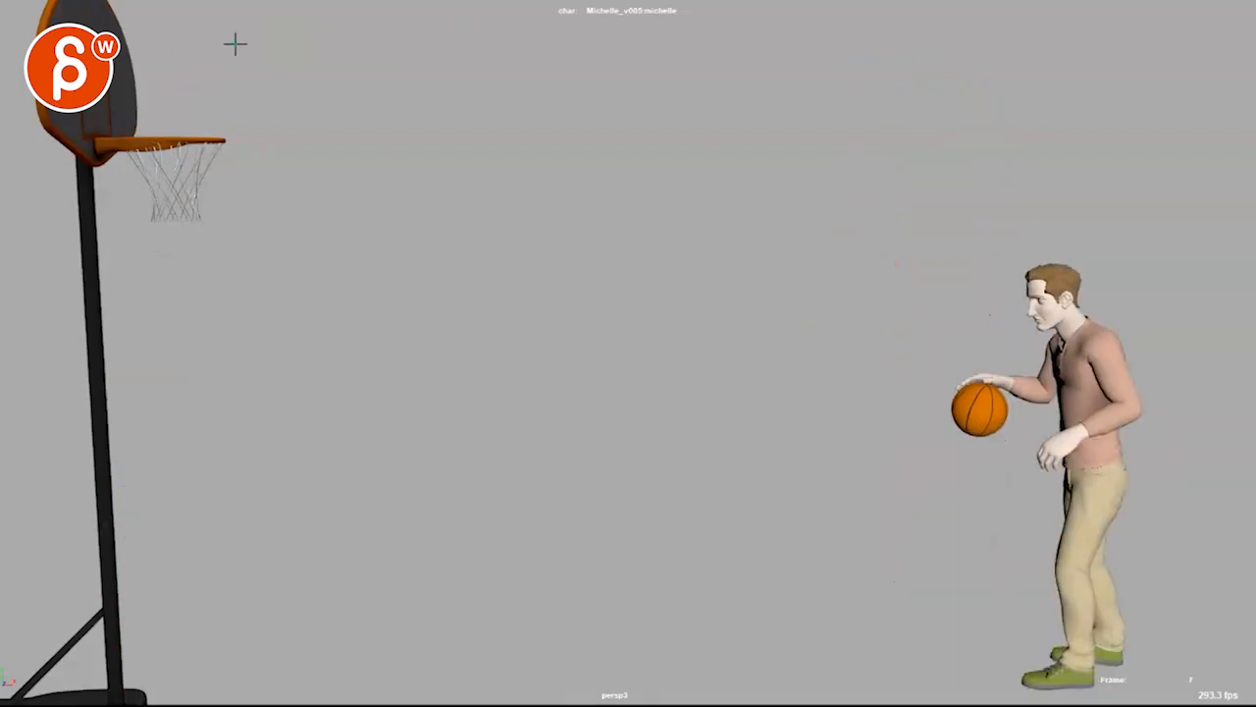
drag(236, 44, 128, 658)
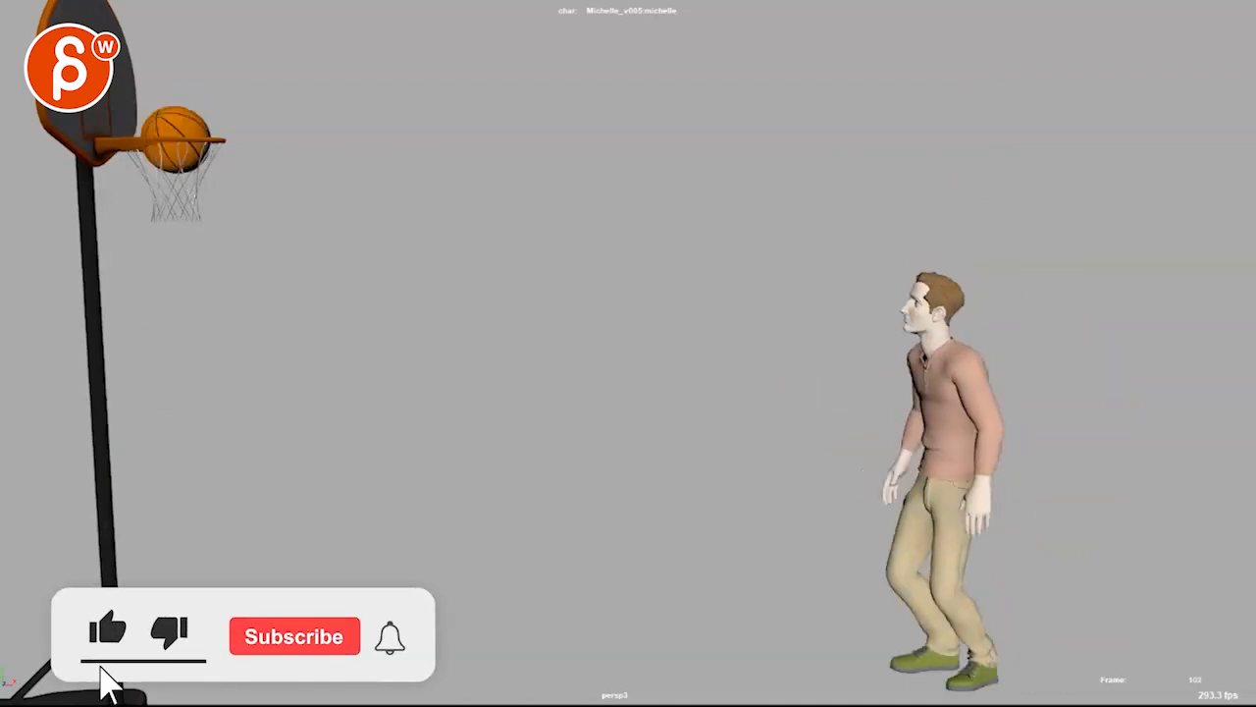
click(293, 636)
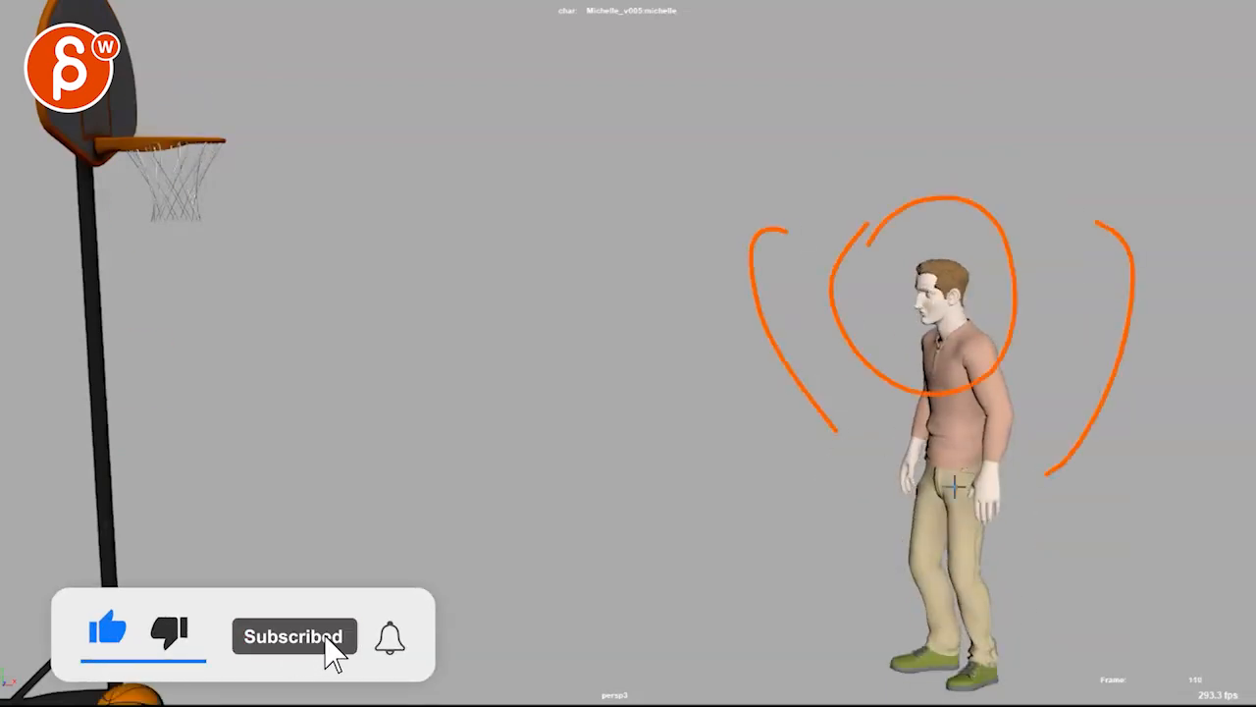